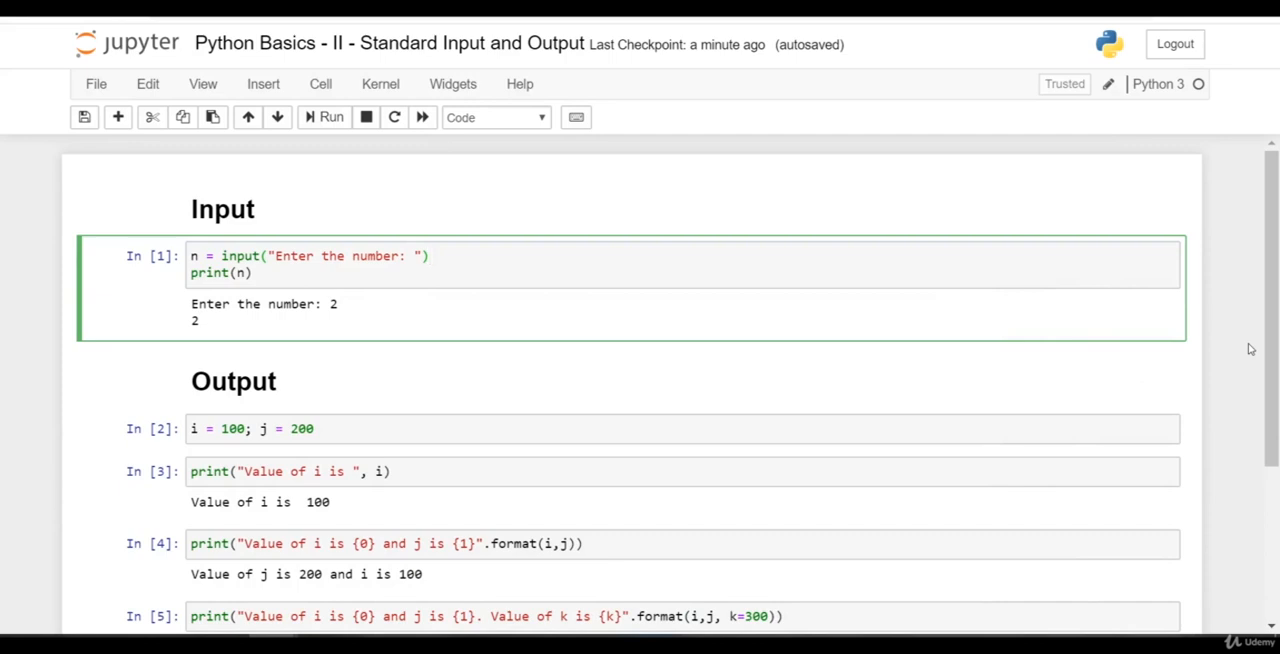
{"action": "mouse_move", "coordinate": [250, 248]}
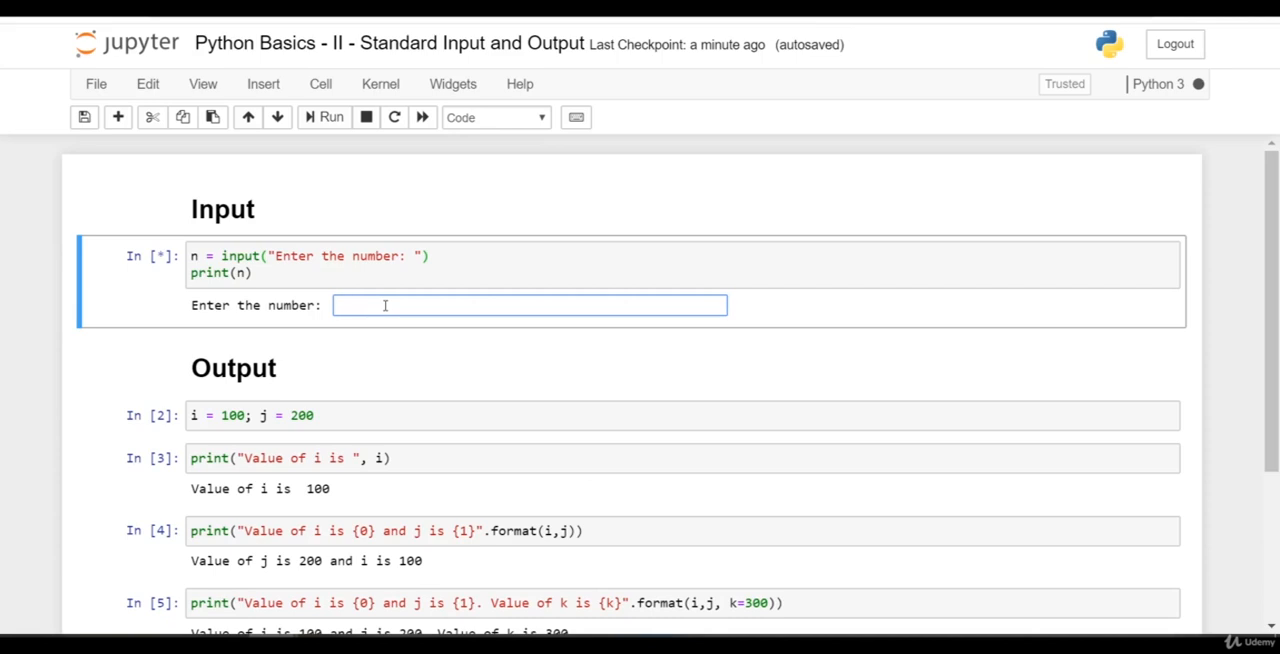
Enter 100 at the input() prompt so the cell echoes 100
{"action": "type", "text": "1"}
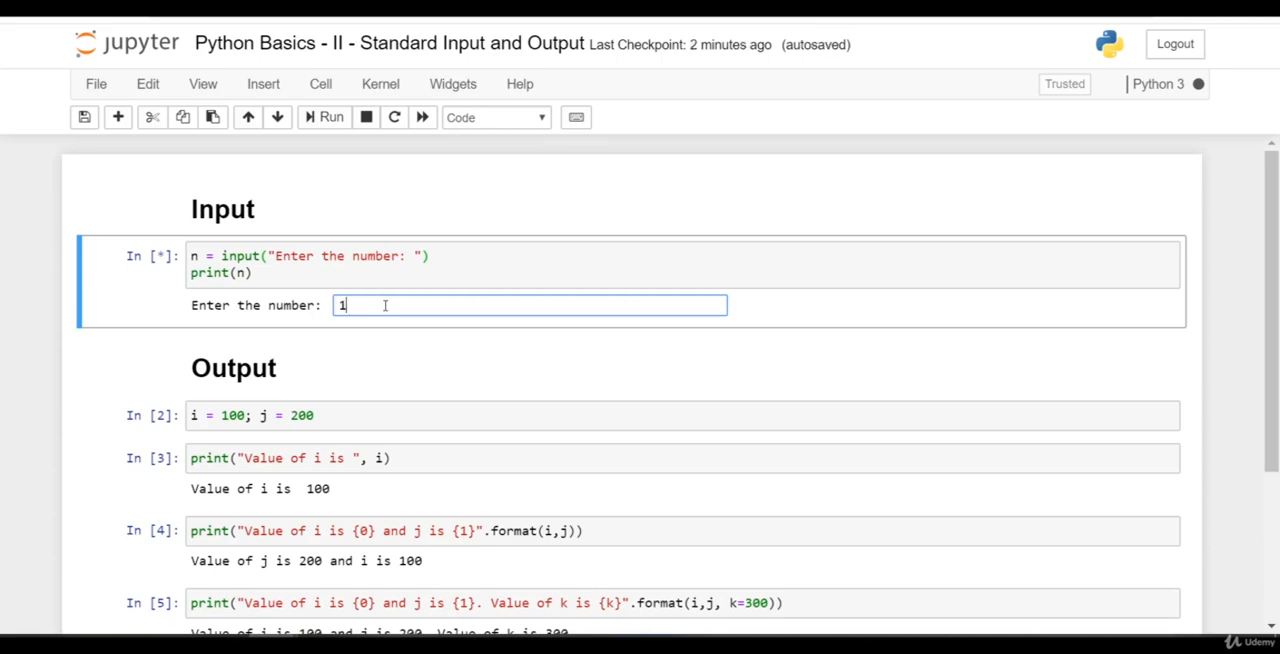
{"action": "type", "text": "00"}
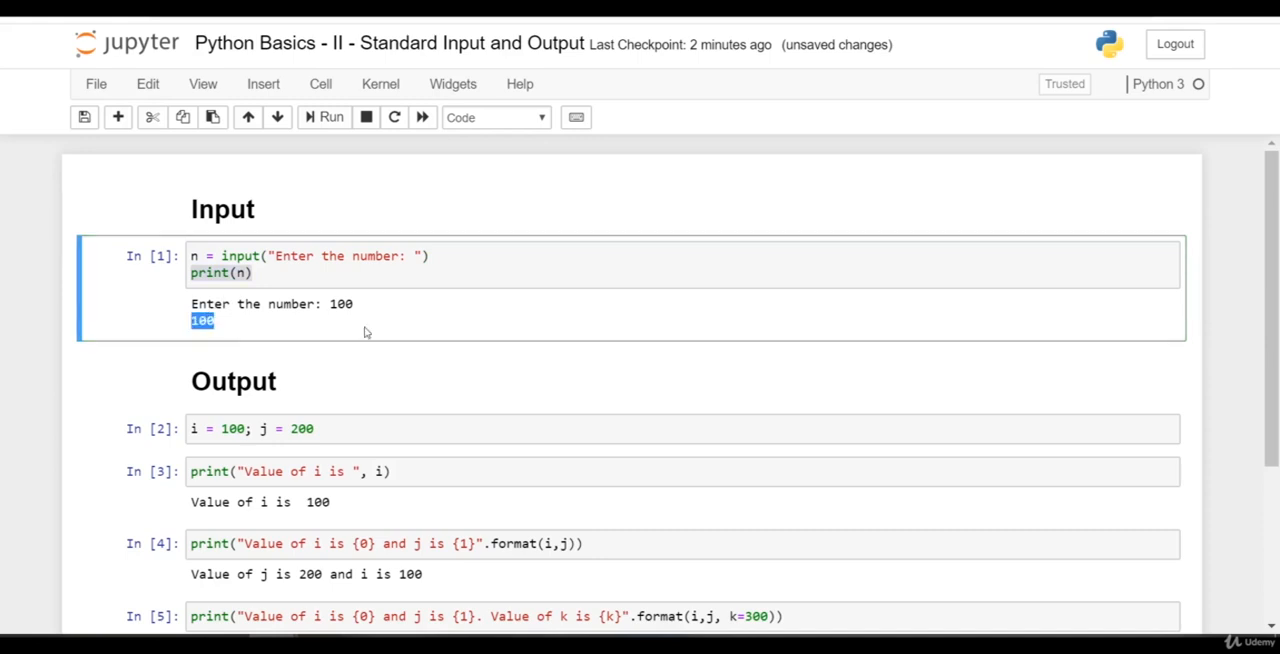
{"action": "mouse_move", "coordinate": [644, 368]}
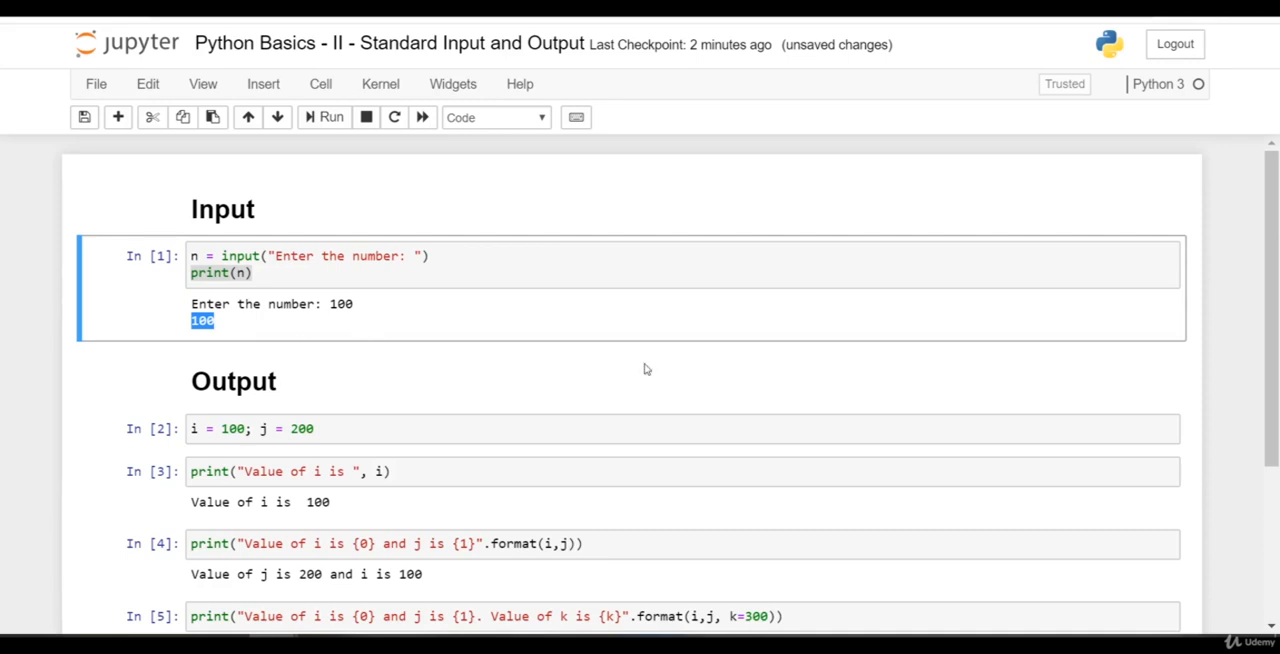
Select the cell assigning i = 100 and j = 200 for re-execution
{"action": "scroll", "scroll_direction": "down", "scroll_amount": 3}
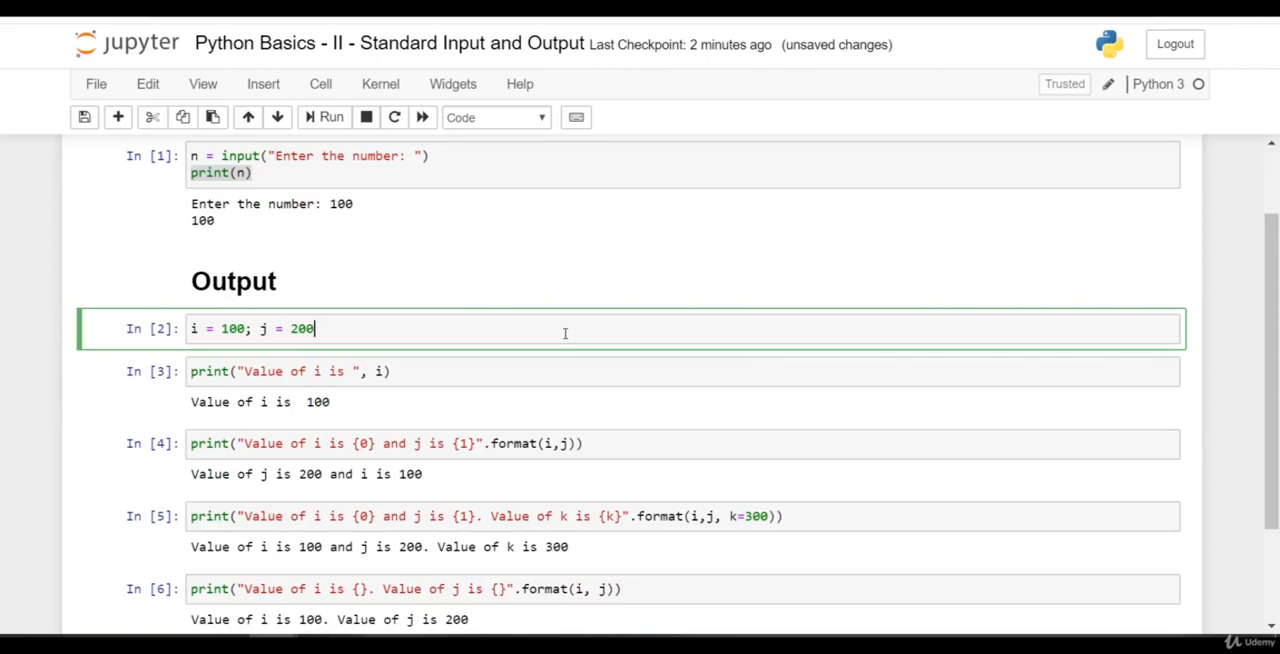
{"action": "left_click", "coordinate": [316, 372]}
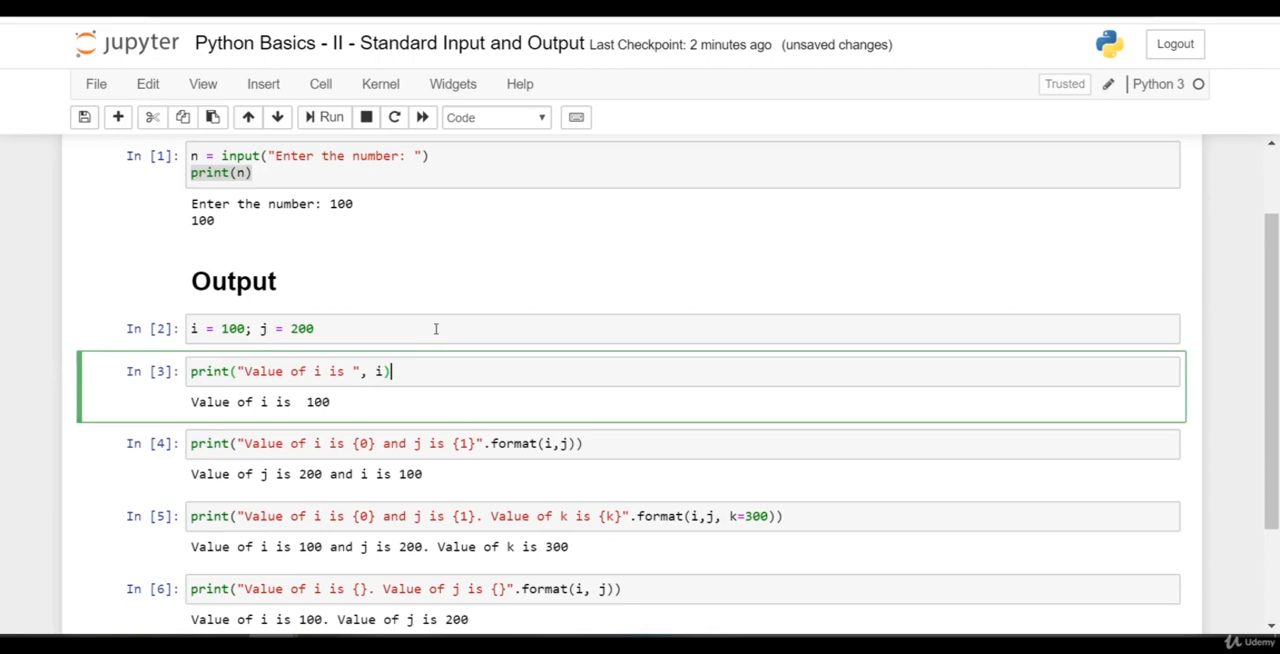
Re-run the "Value of i is 100" print cell and inspect the {0}/{1} format placeholders
{"action": "key", "text": "Escape"}
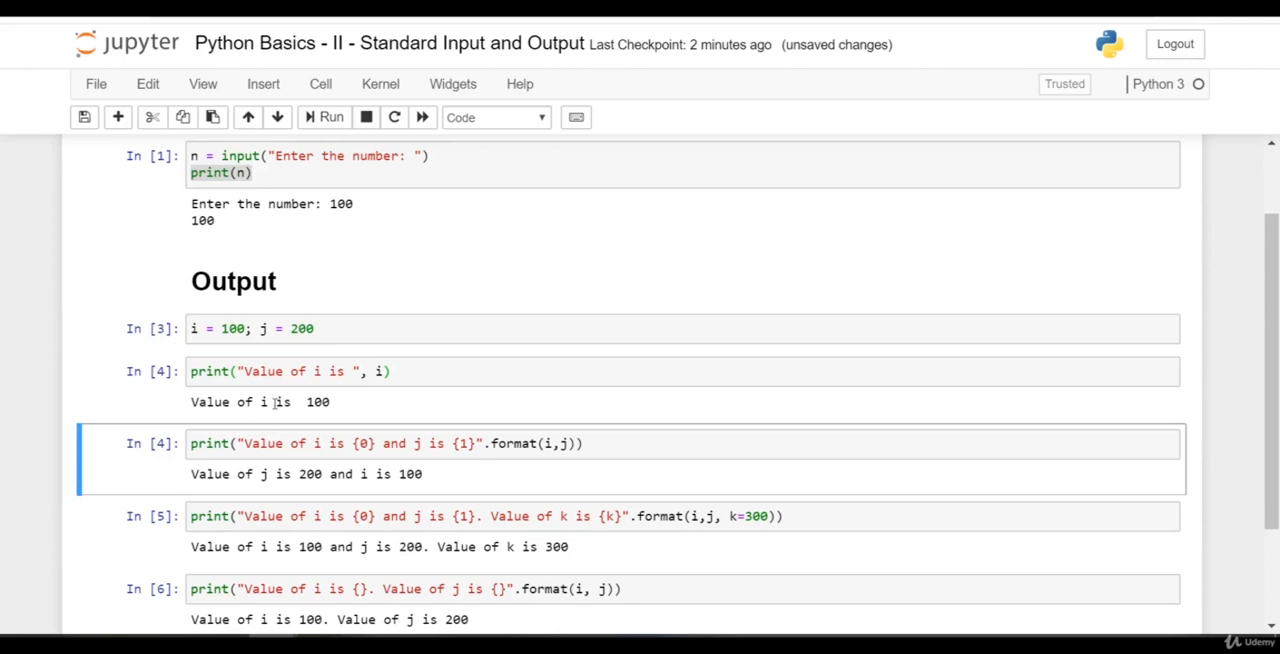
{"action": "double_click", "coordinate": [318, 400]}
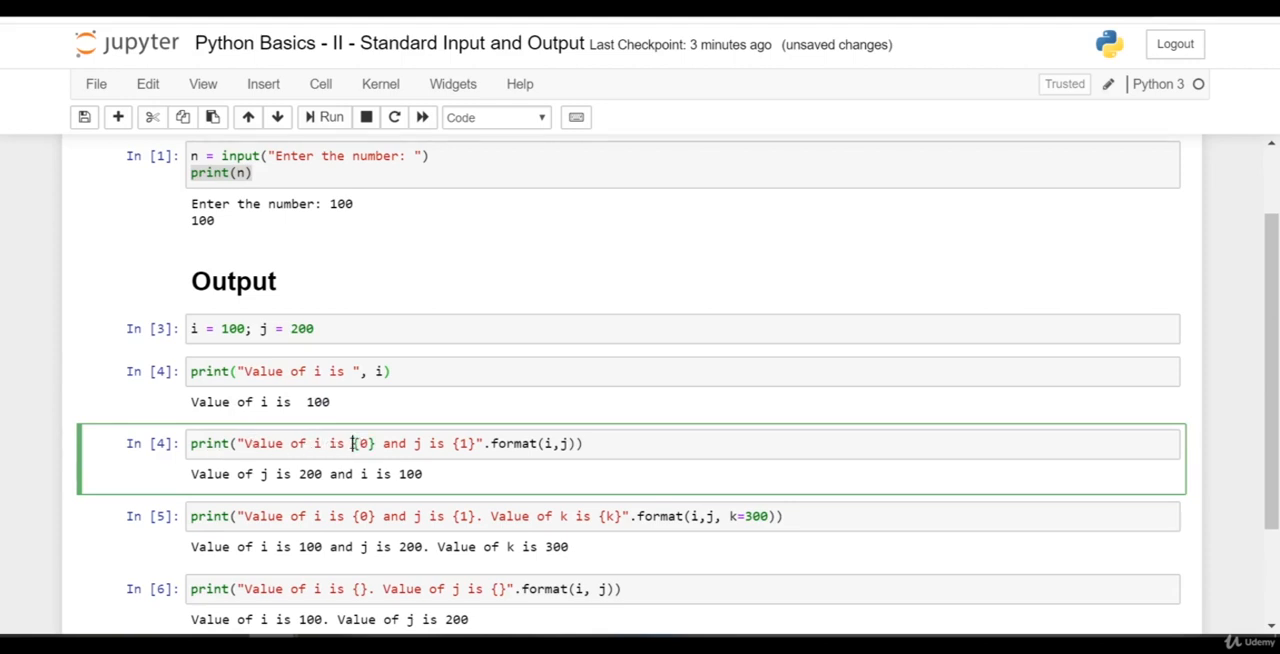
{"action": "double_click", "coordinate": [360, 444]}
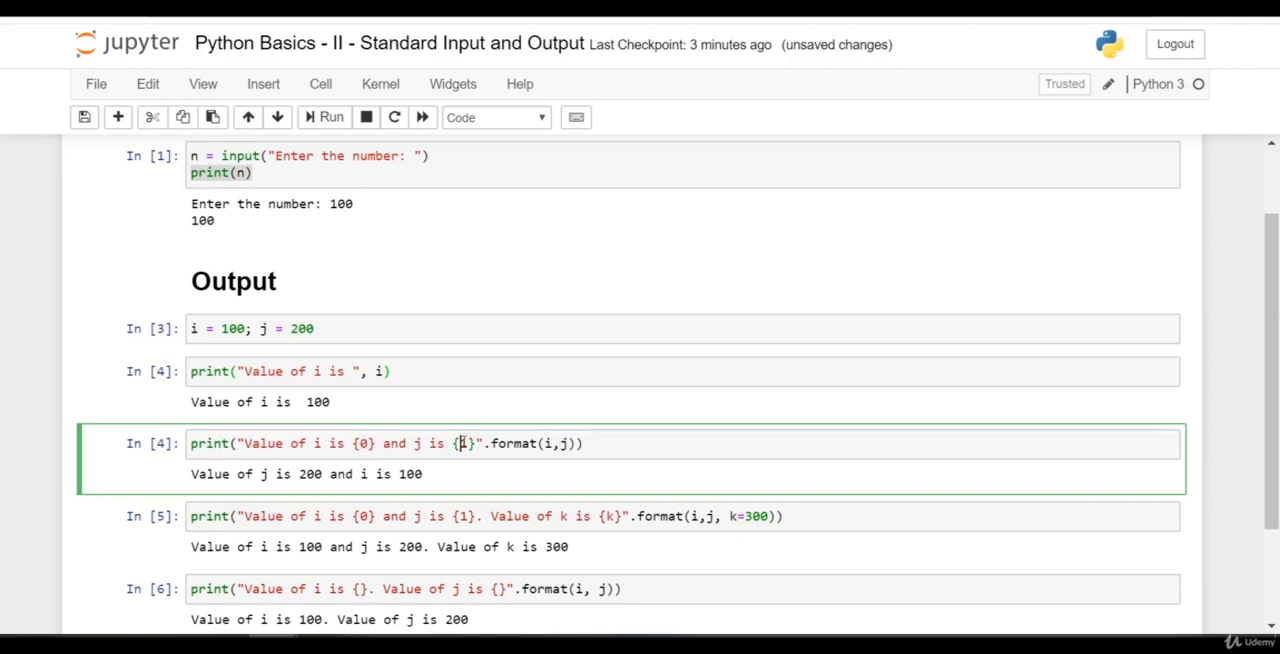
{"action": "type", "text": "1"}
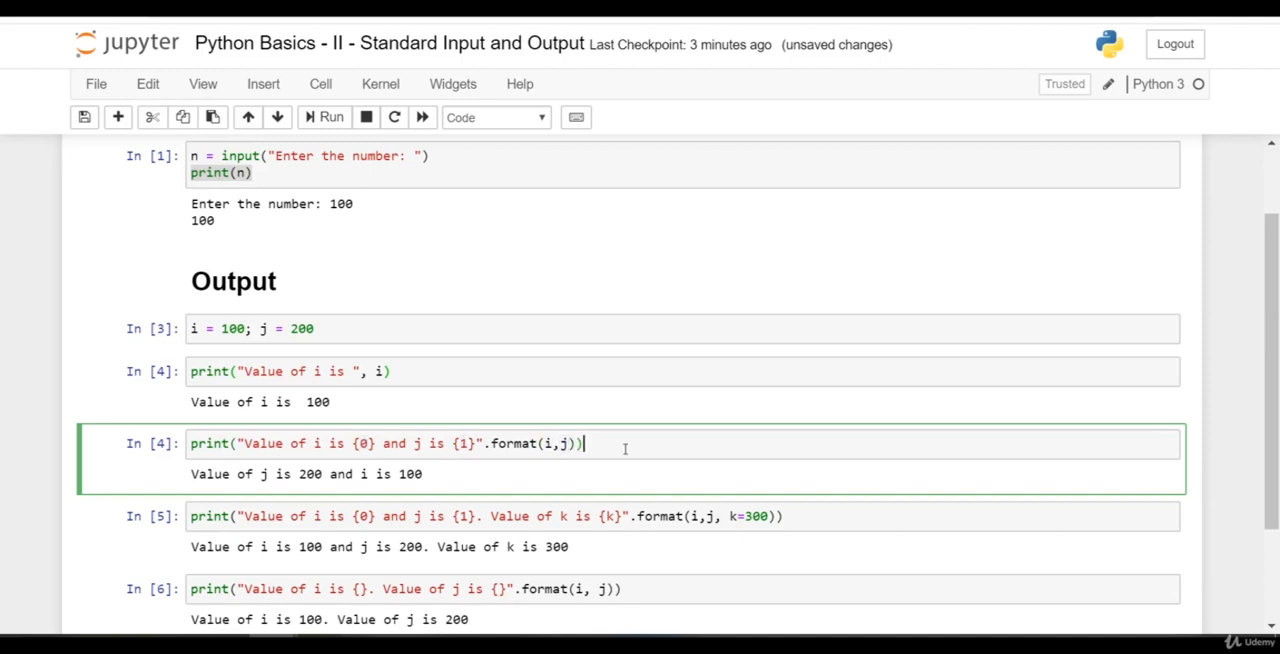